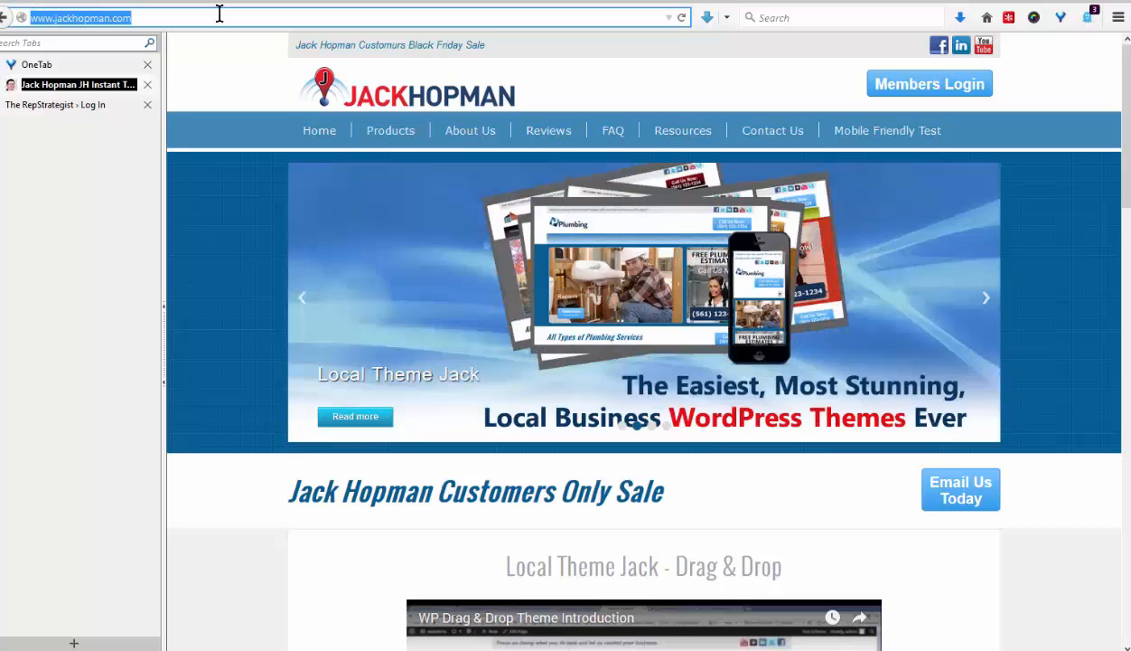
Step: Go to localthemejack.com and log in to the members area
text(localadwordsacademy.com/)
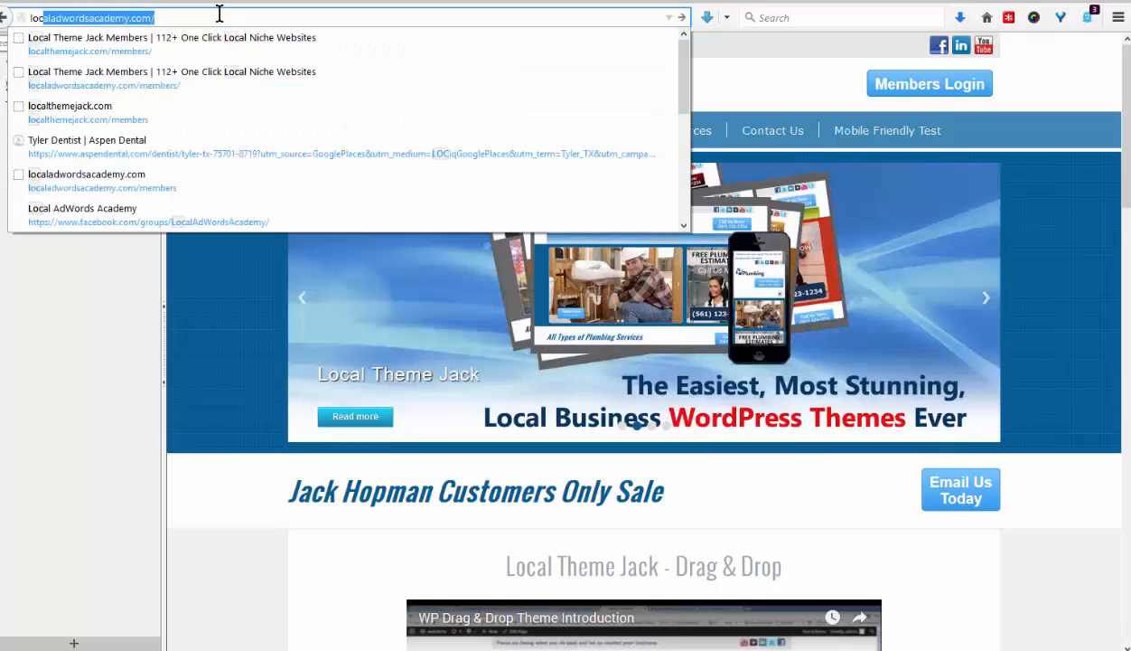
text(localthemejack.com/members/)
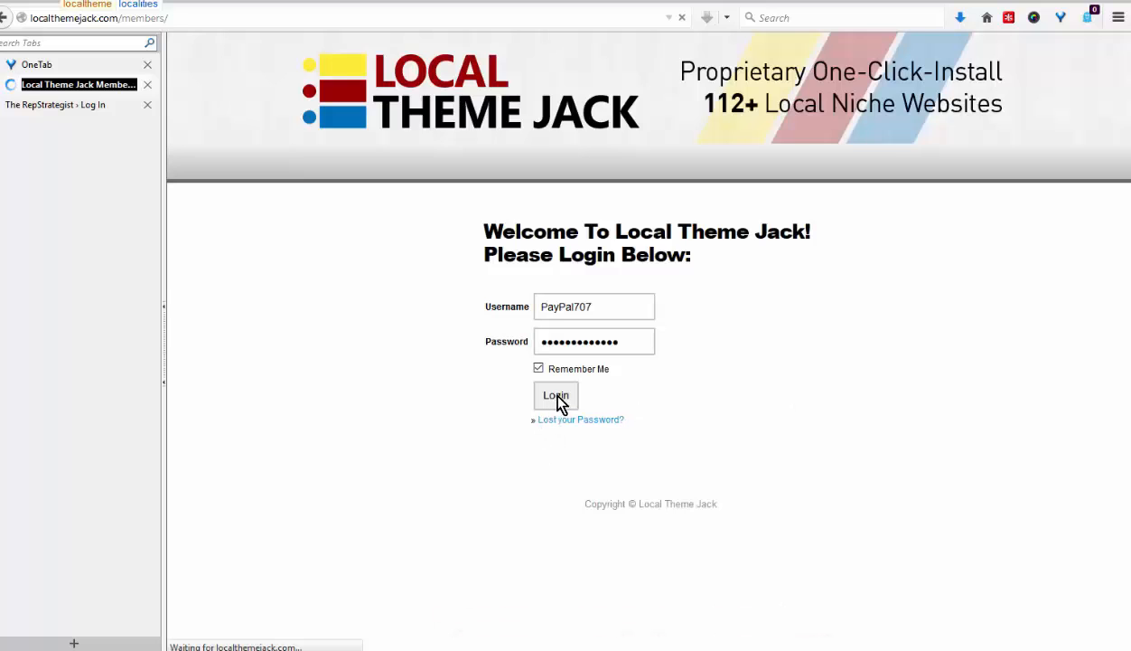
click(556, 396)
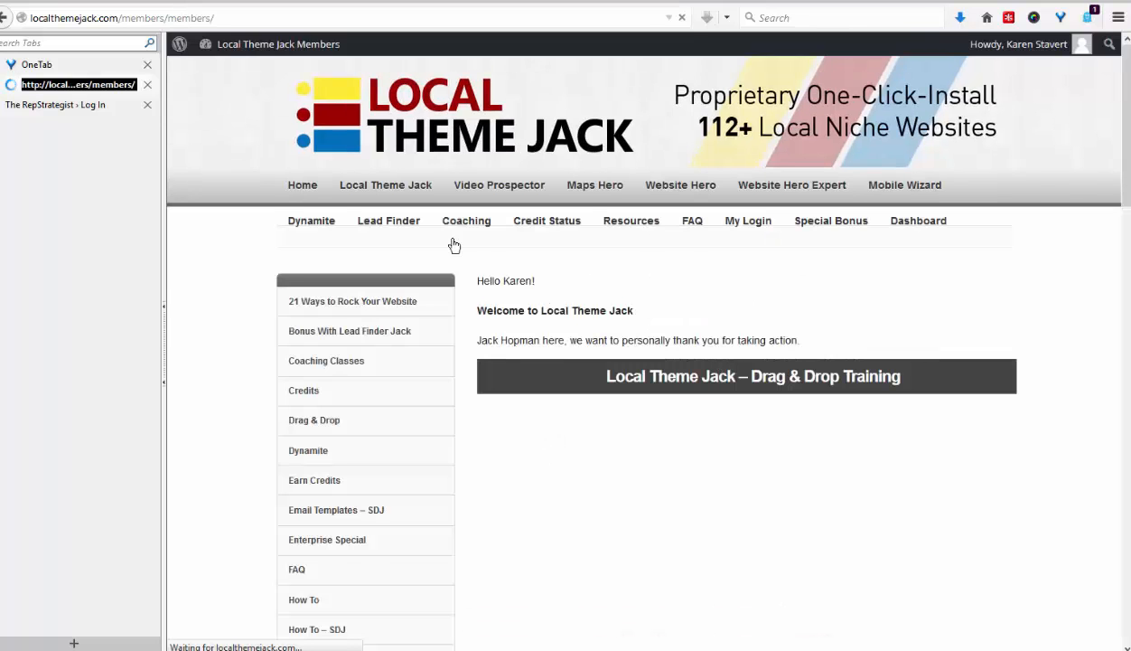
Step: Open the Drag & Drop members page under Local Theme Jack
click(311, 220)
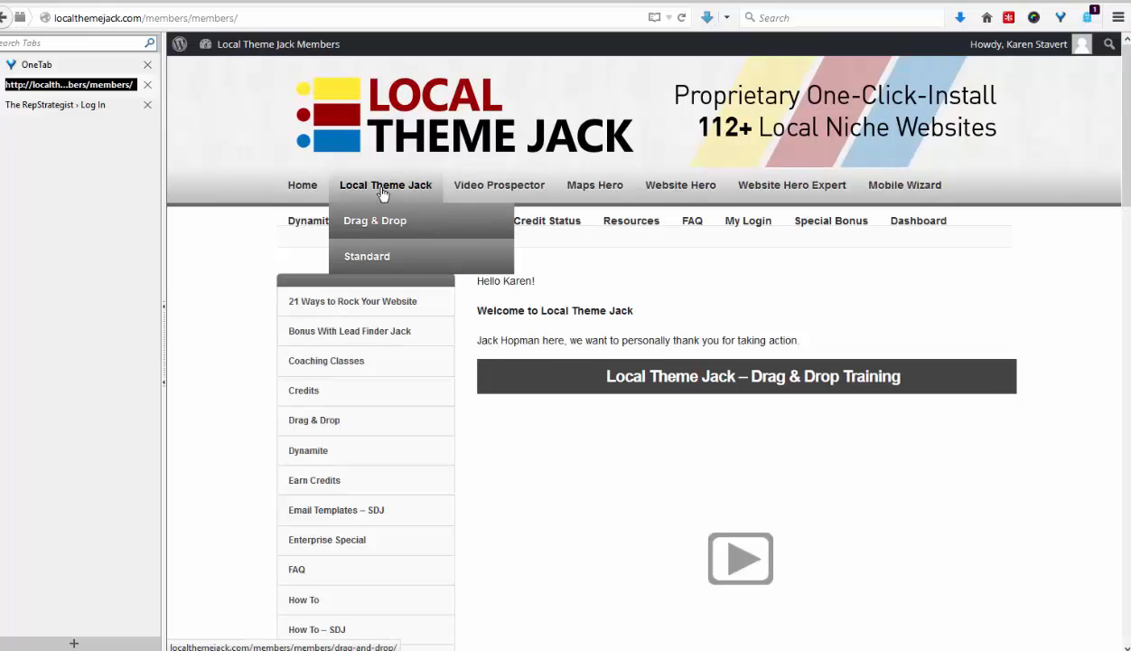
mouse_move(380, 226)
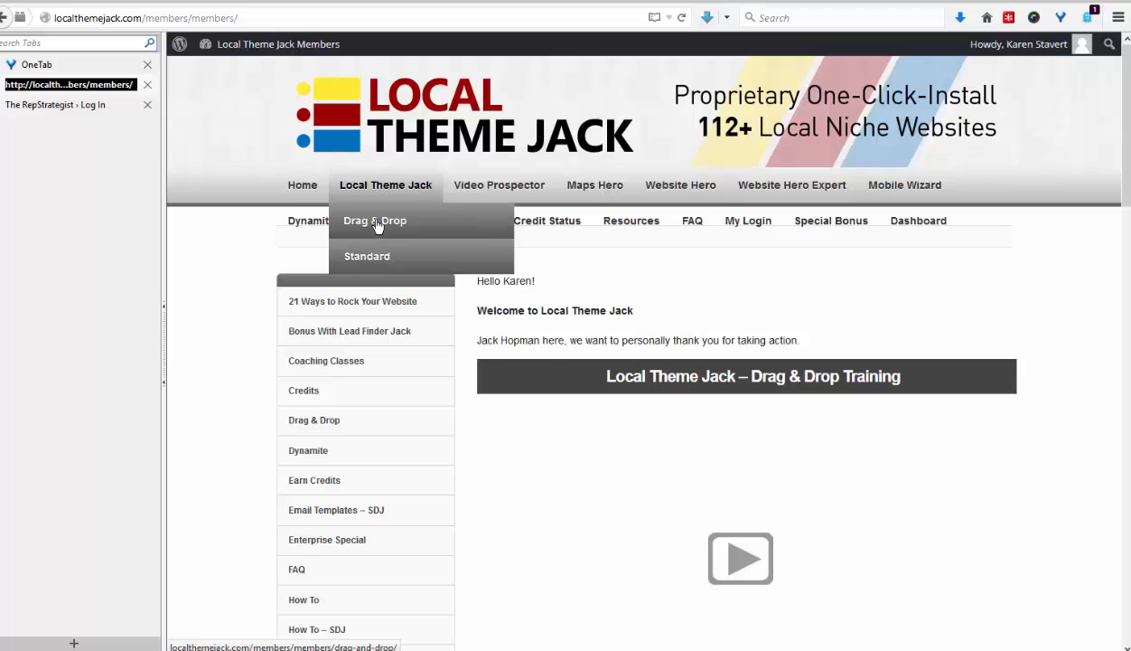
click(374, 221)
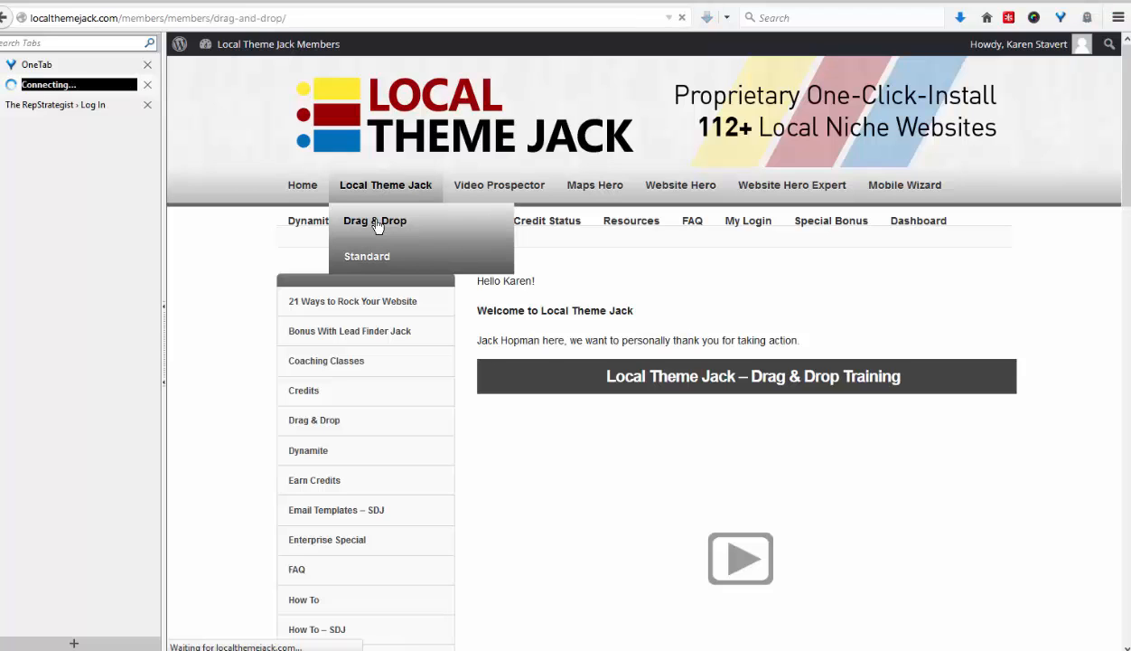
click(374, 220)
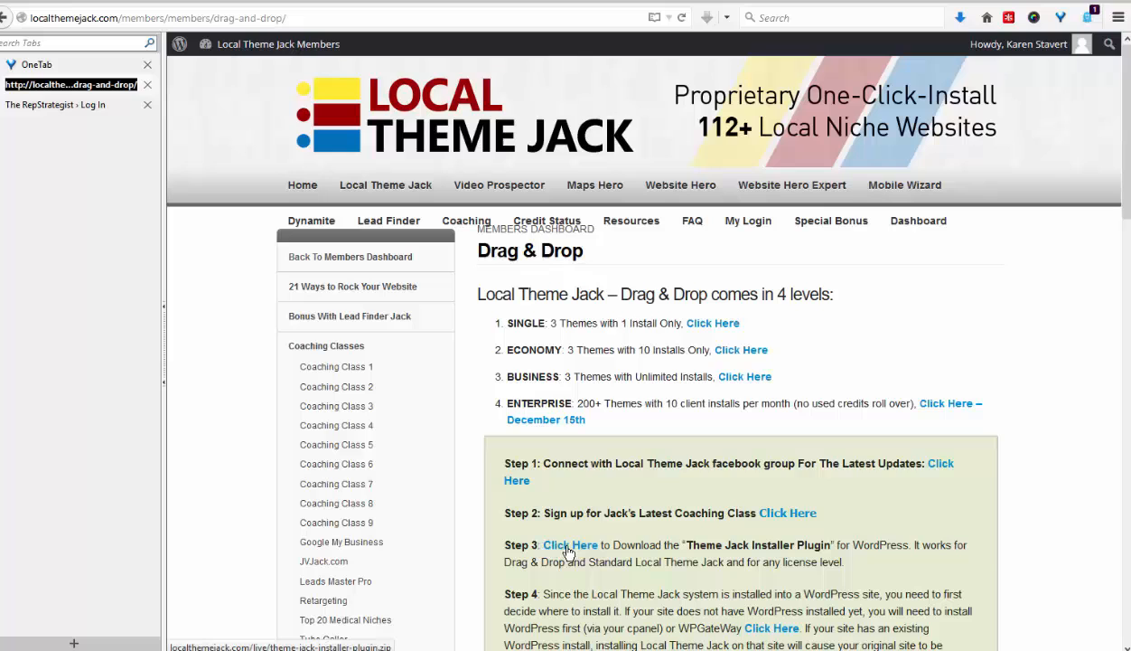
mouse_move(569, 551)
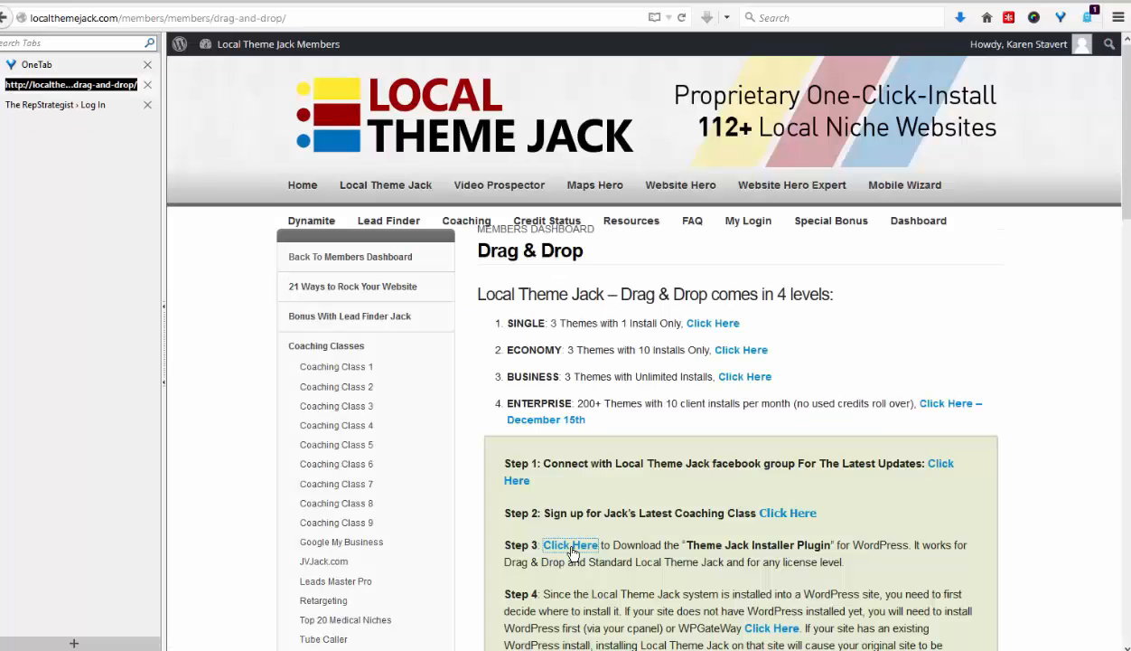
Step: Download the Theme Jack Installer Plugin zip and save it to the Desktop
click(570, 544)
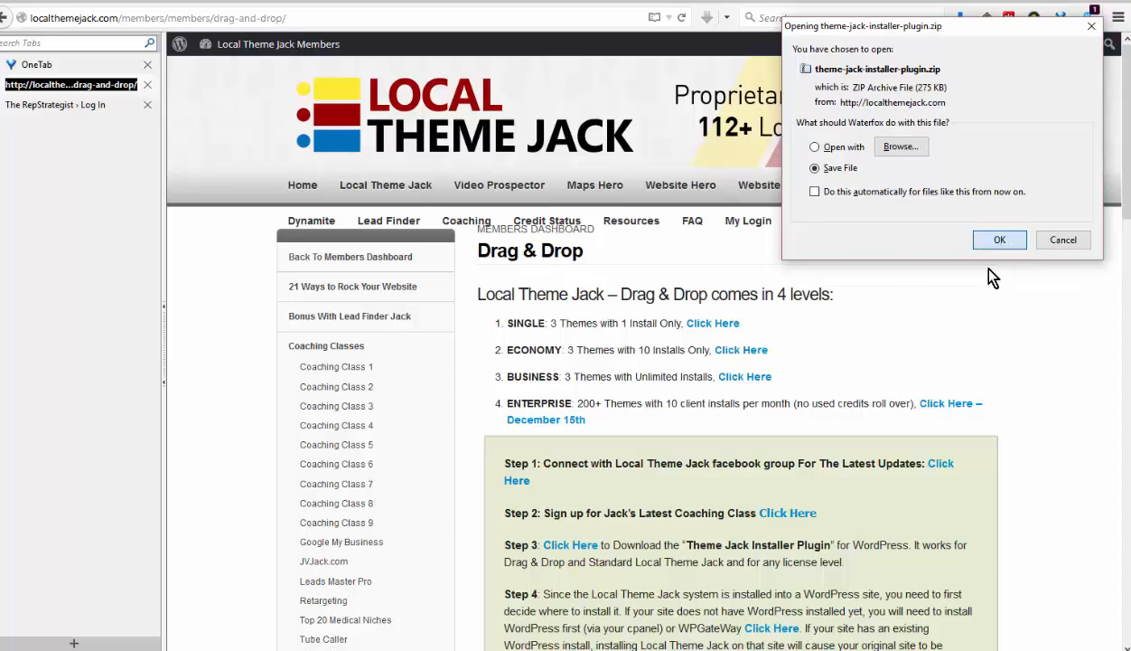
click(999, 240)
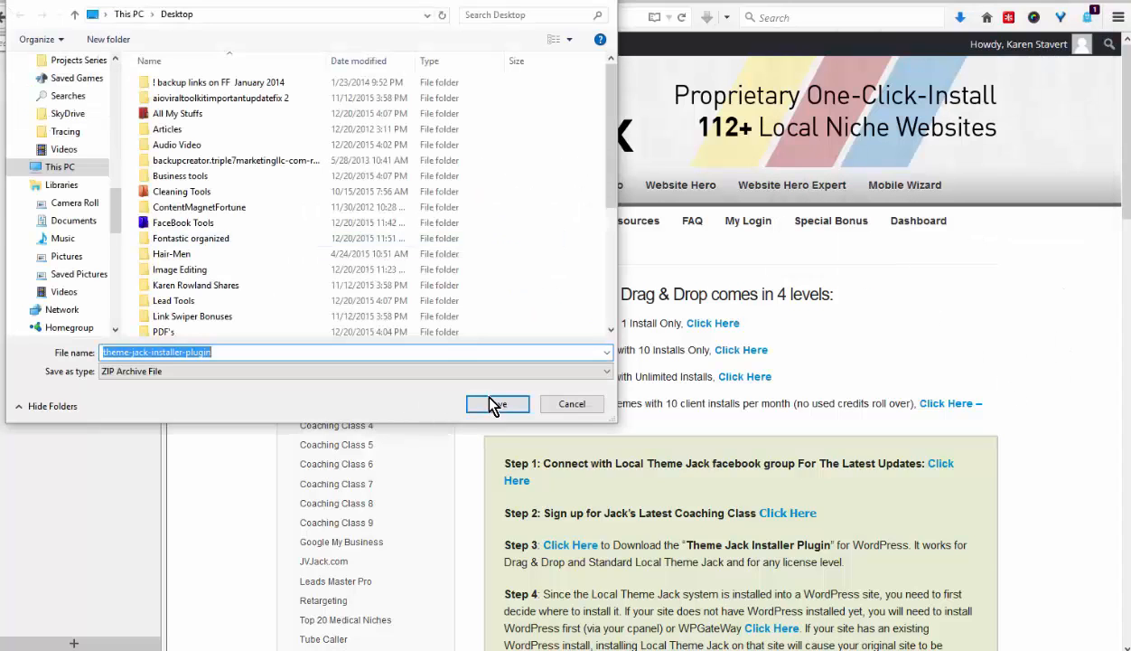
click(497, 404)
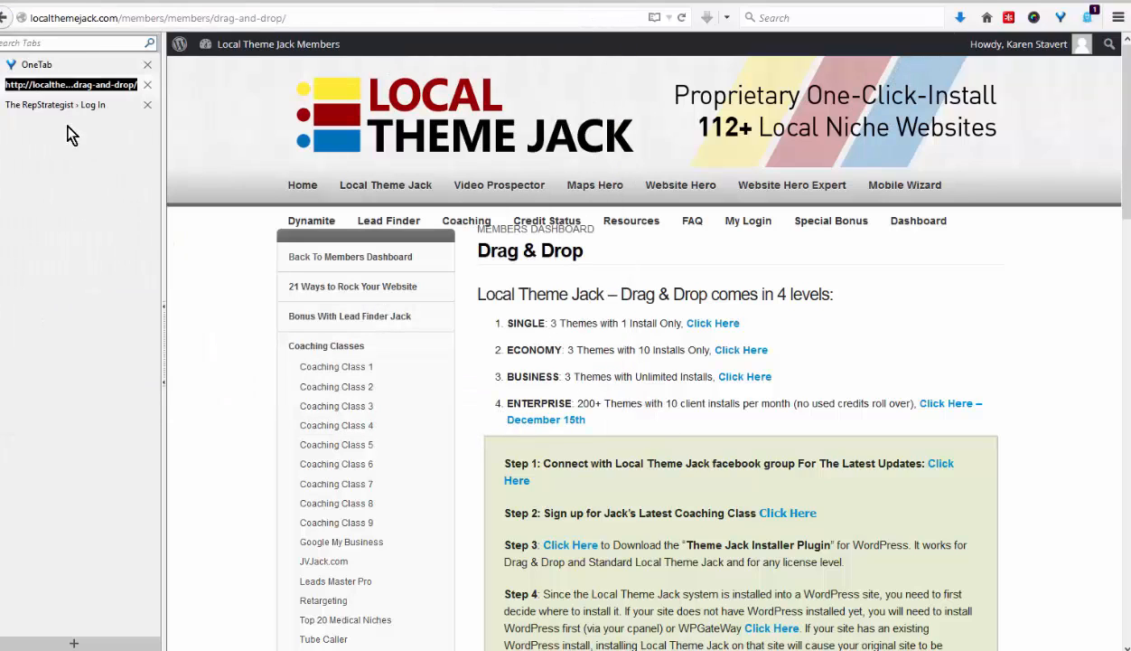
Step: Sign in on The RepStrategist WordPress login page
click(69, 104)
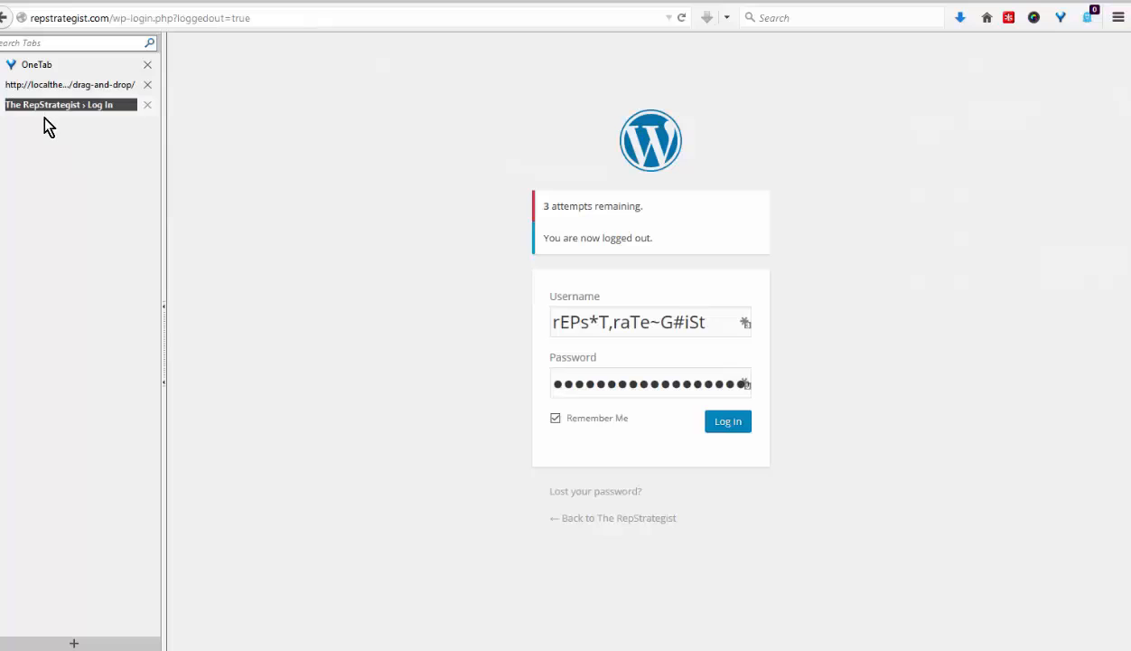
mouse_move(267, 341)
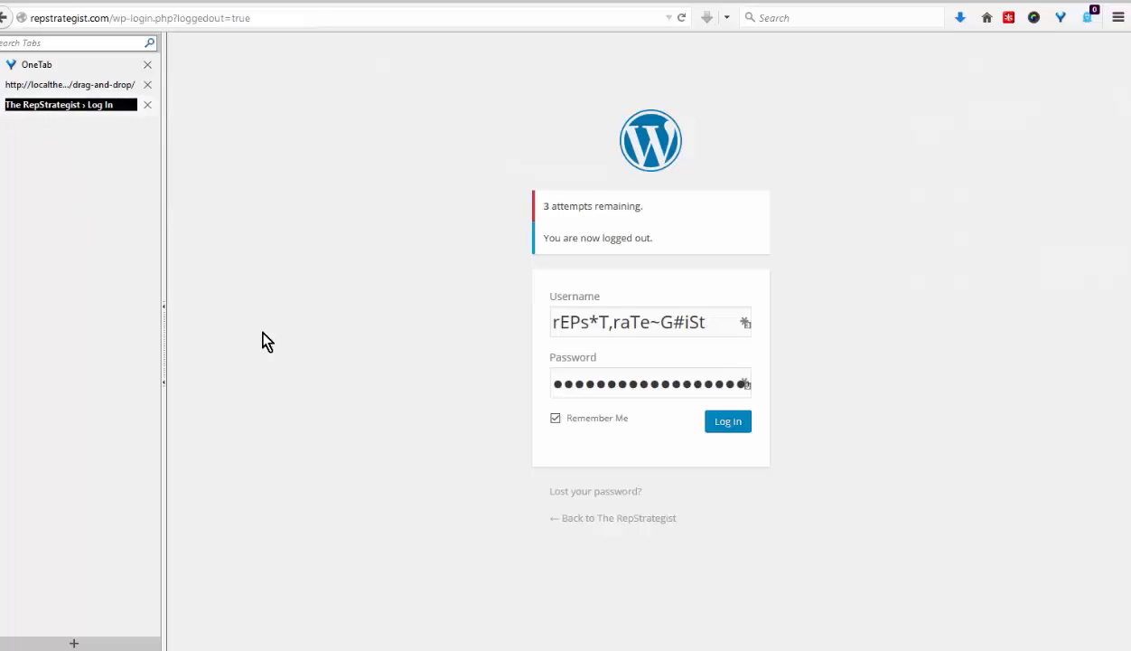
mouse_move(728, 421)
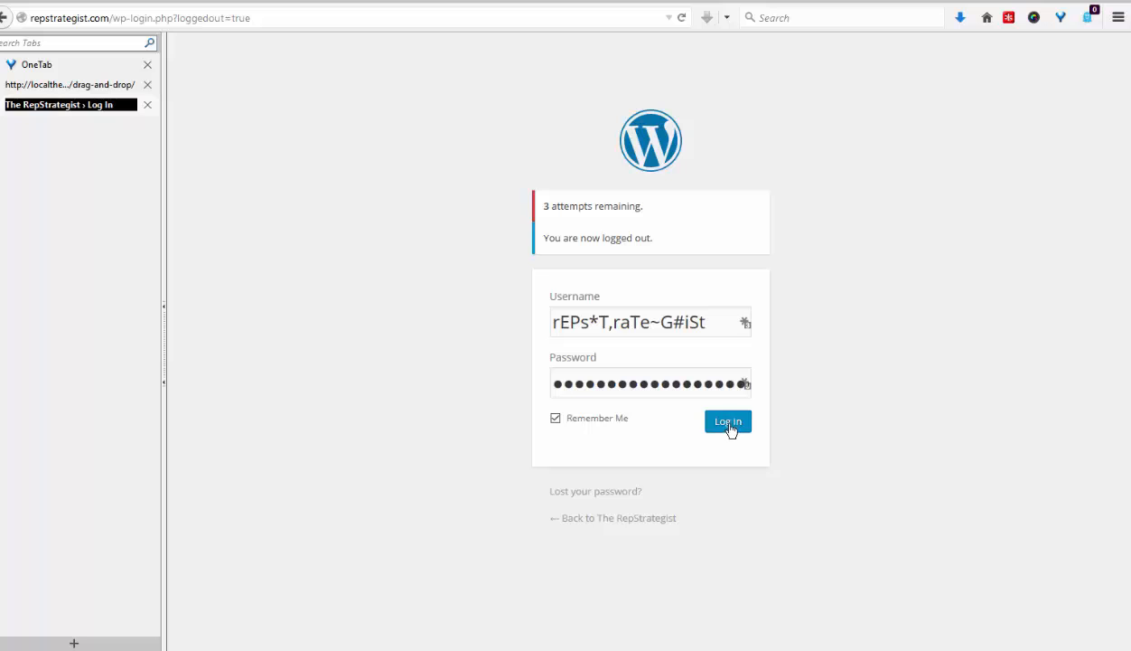
click(727, 421)
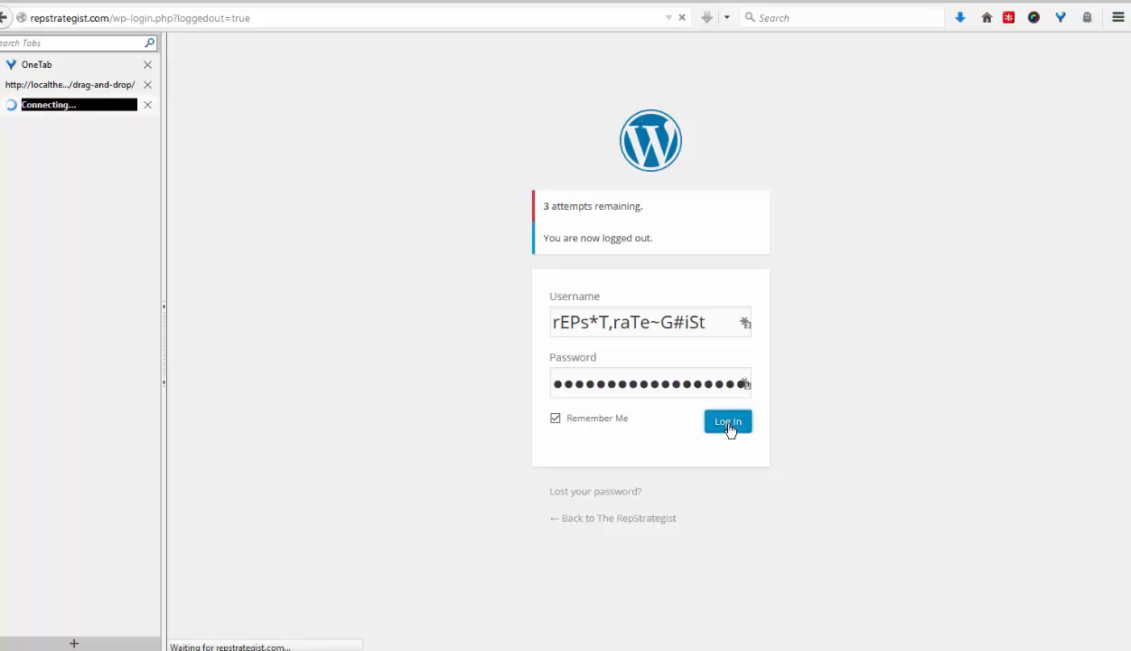
click(728, 421)
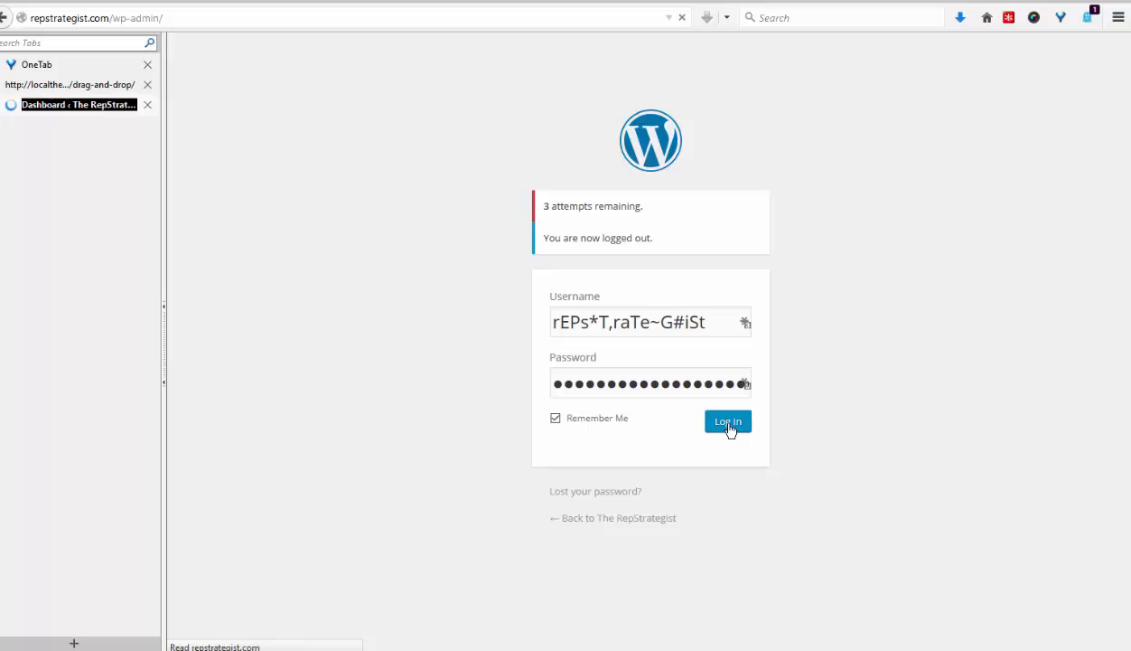
click(728, 421)
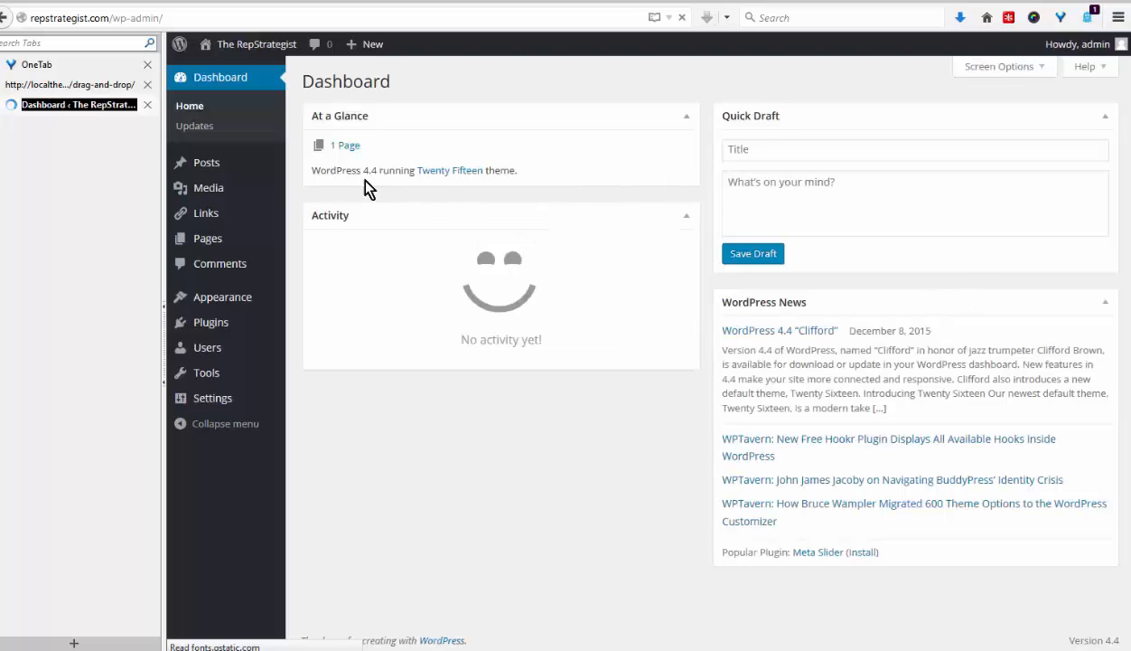
mouse_move(208, 330)
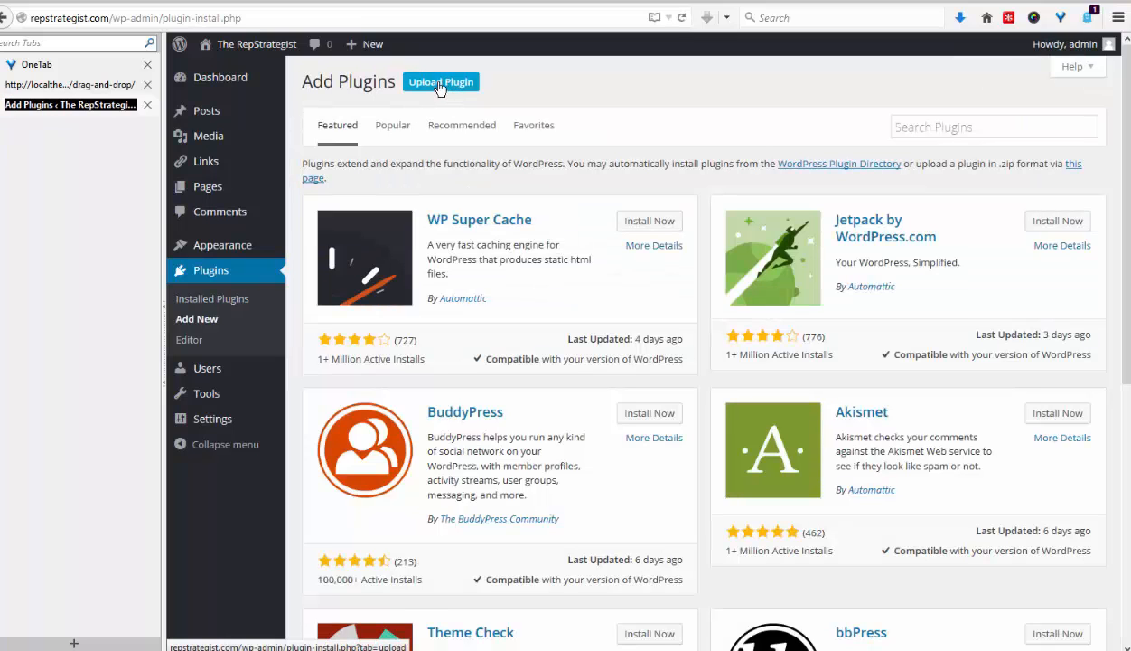
Step: Bring up the Upload Plugin zip form on Add Plugins
click(441, 81)
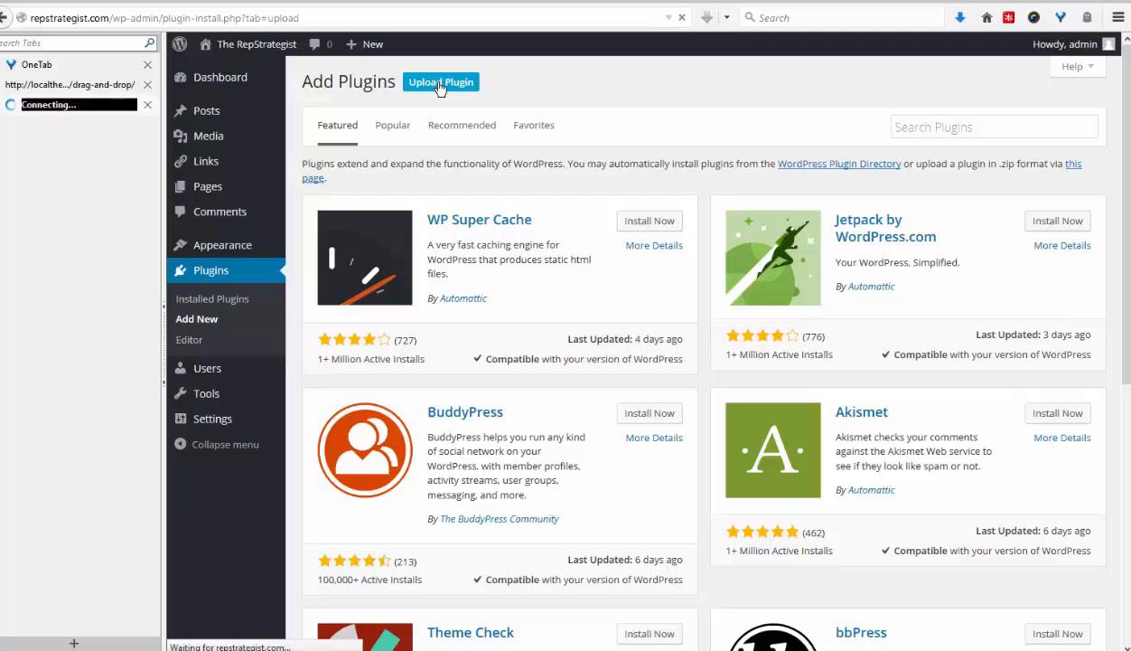
click(441, 81)
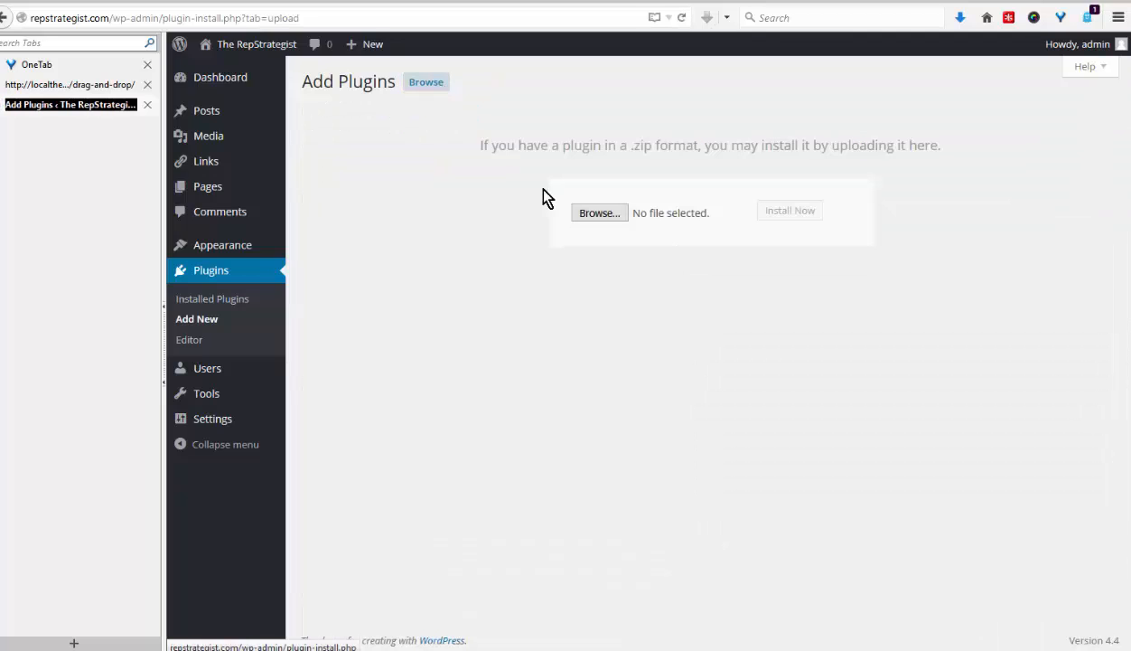
Step: Choose theme-jack-installer-plugin.zip for upload
click(599, 212)
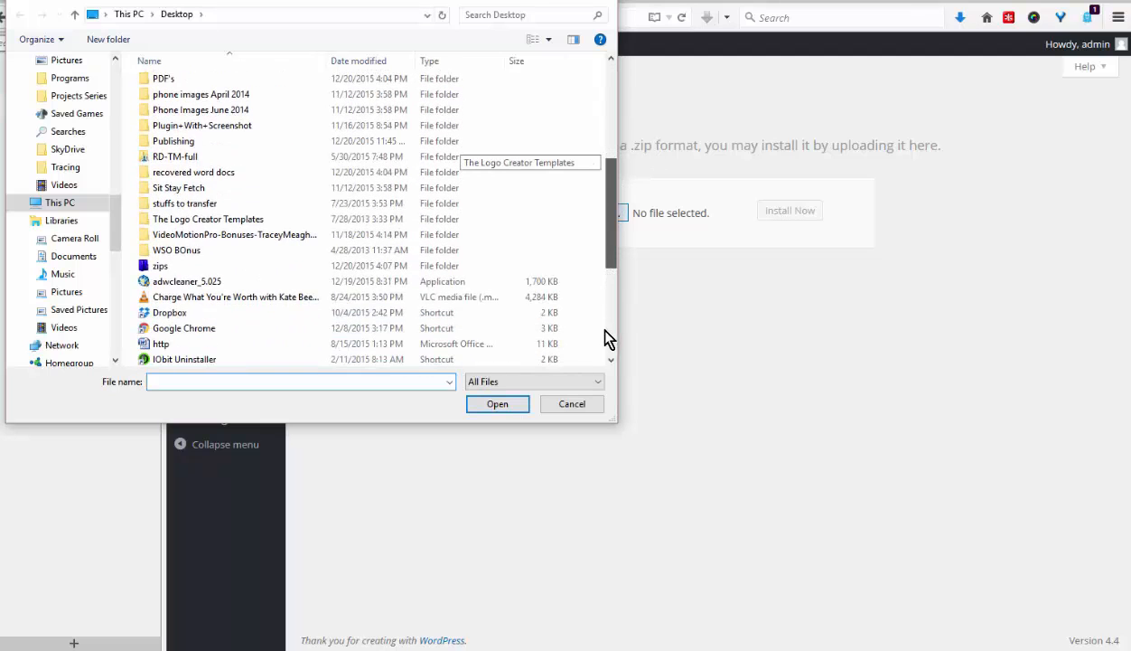
scroll(down, 3)
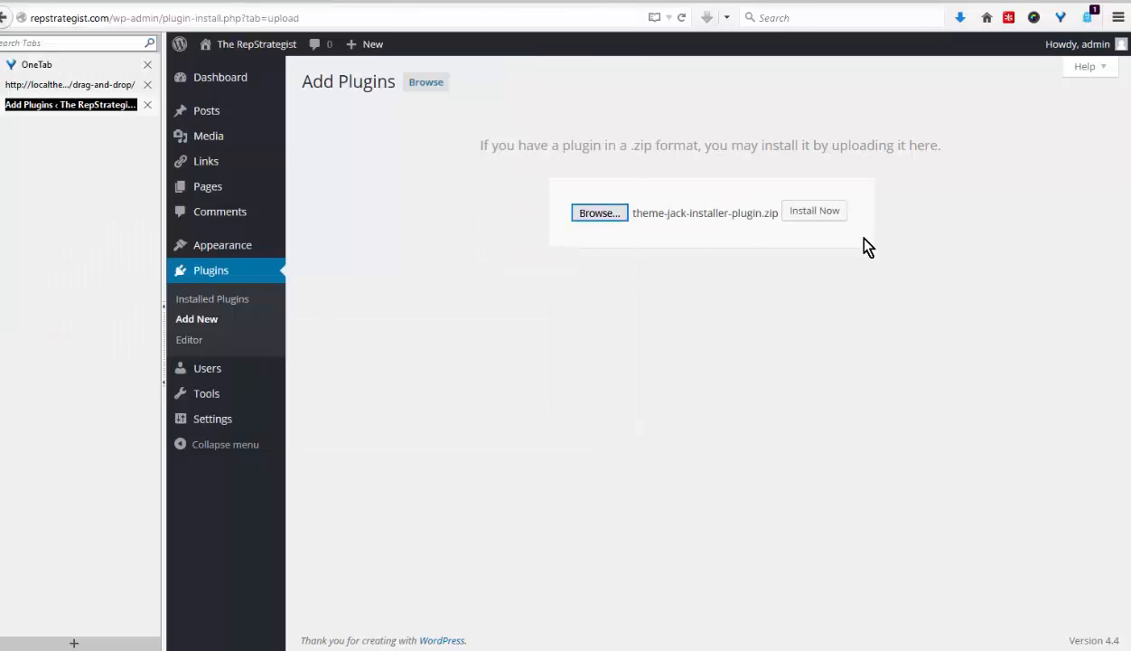
mouse_move(814, 217)
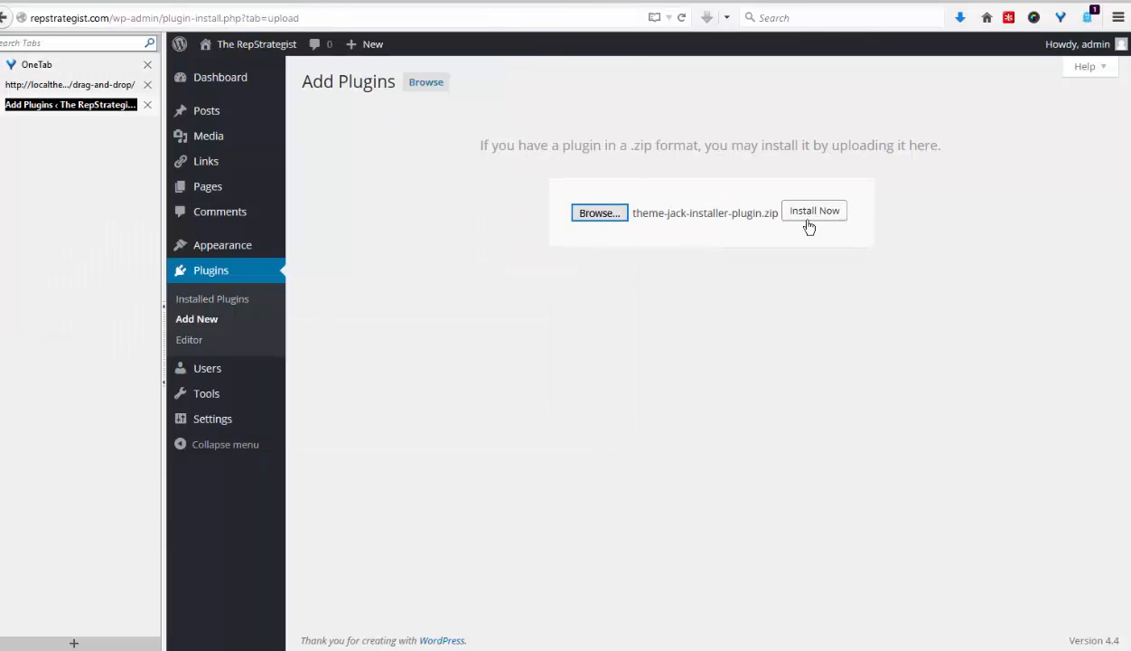
Step: Install the Theme Jack Installer plugin and activate it
click(814, 210)
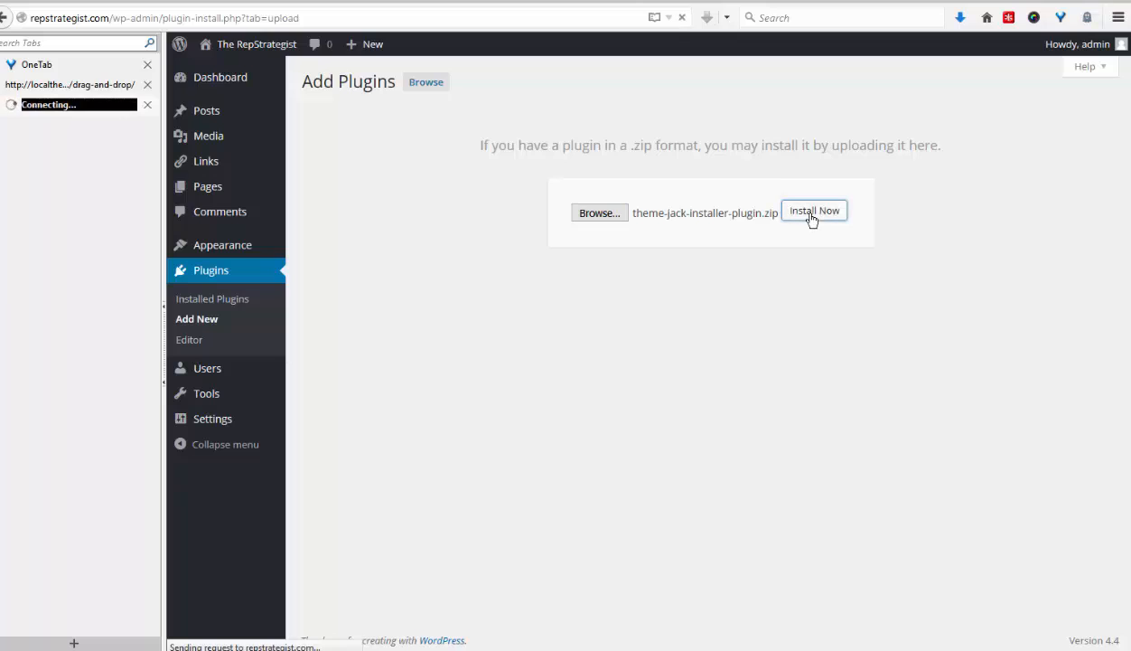
click(814, 210)
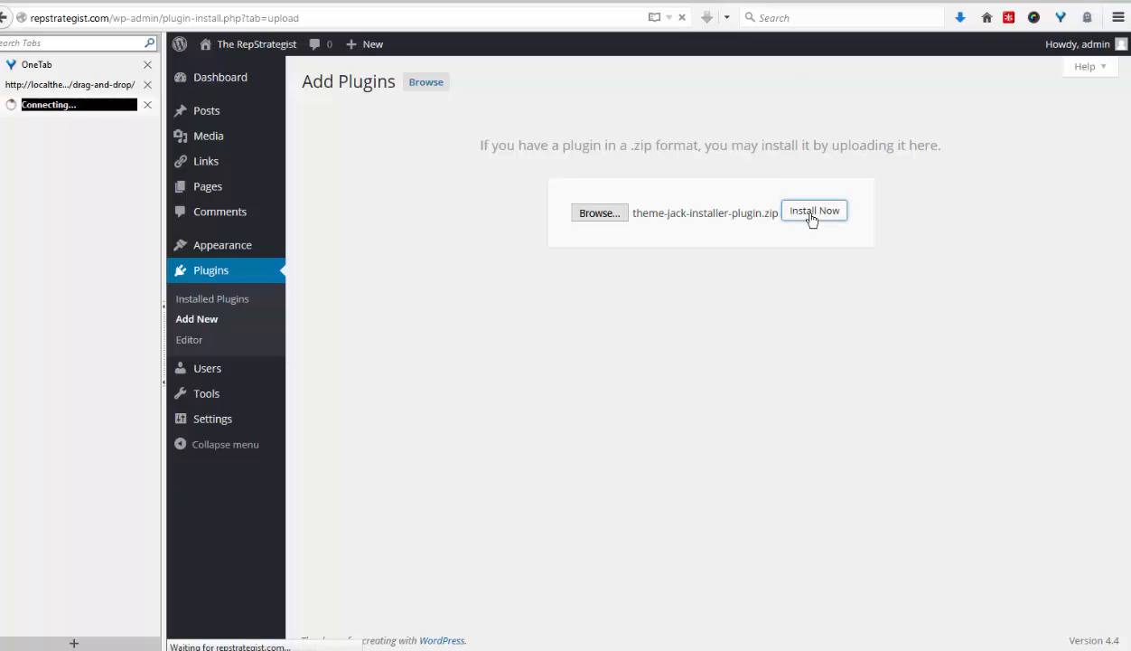
click(814, 210)
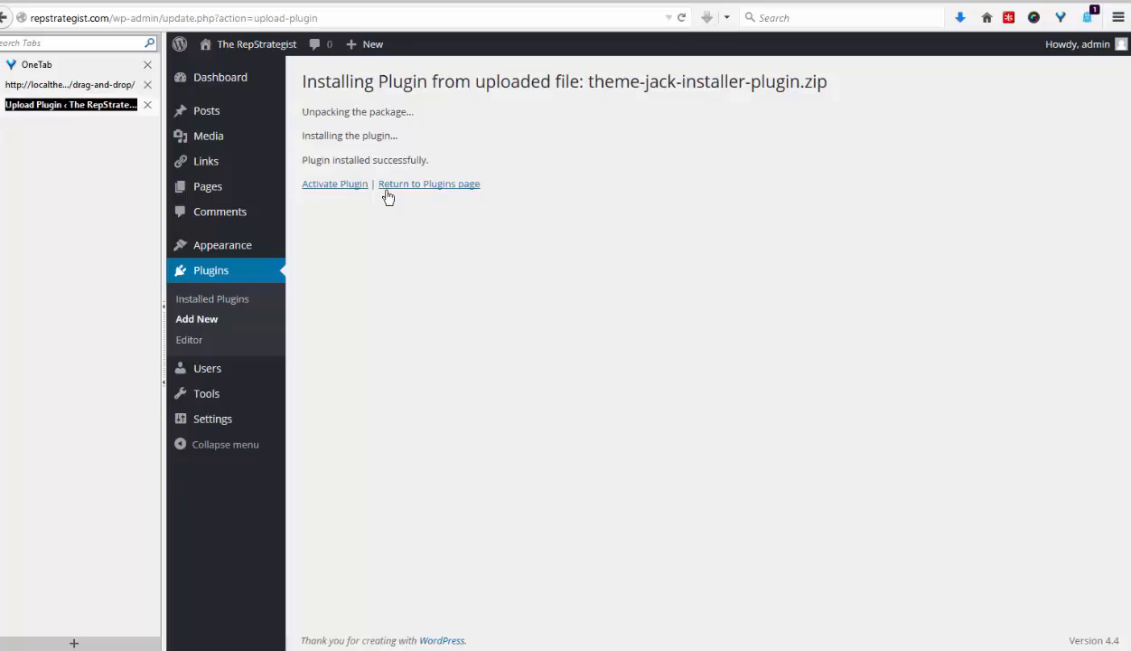
click(334, 184)
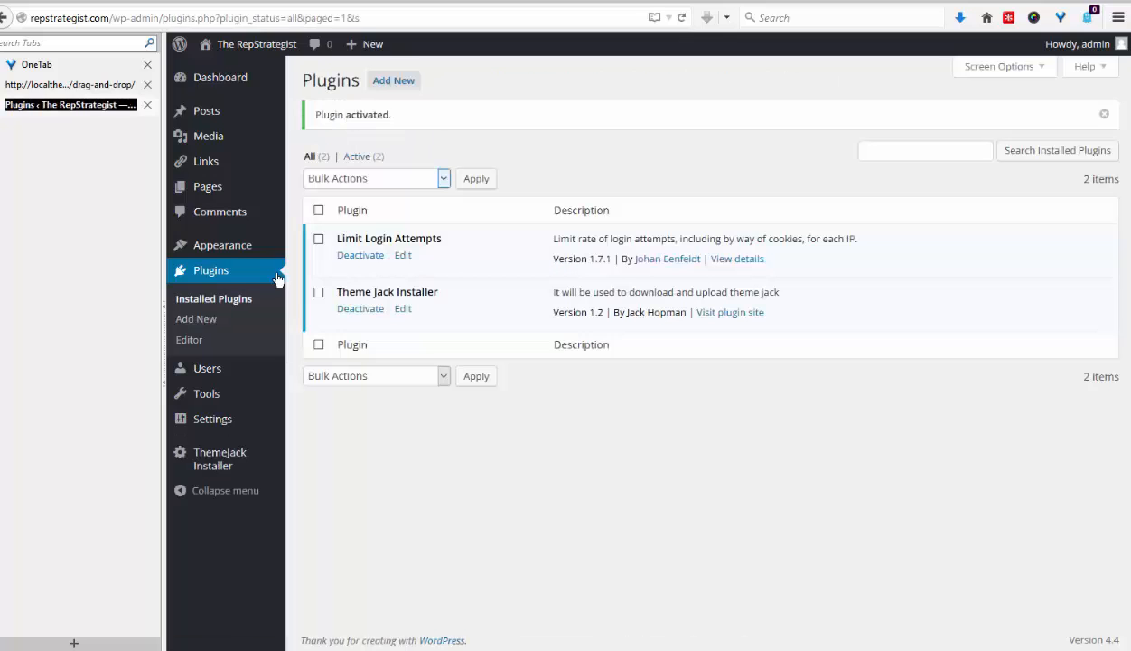
mouse_move(209, 459)
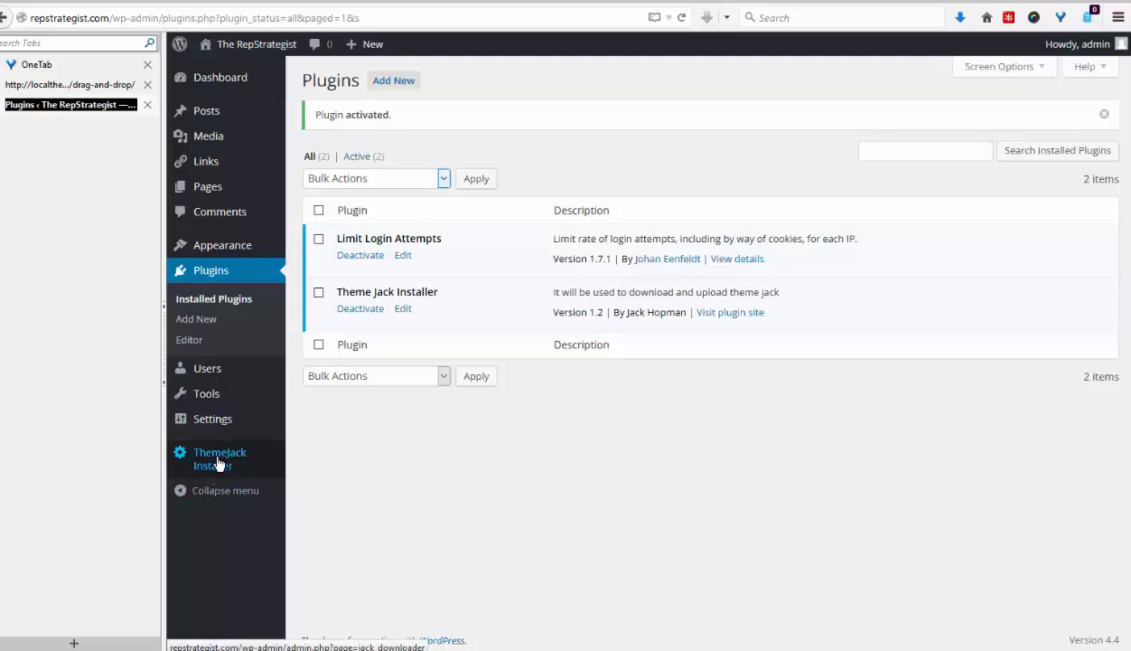
Step: In ThemeJack Installer, set Theme Type to Drag & Drop and submit
click(220, 458)
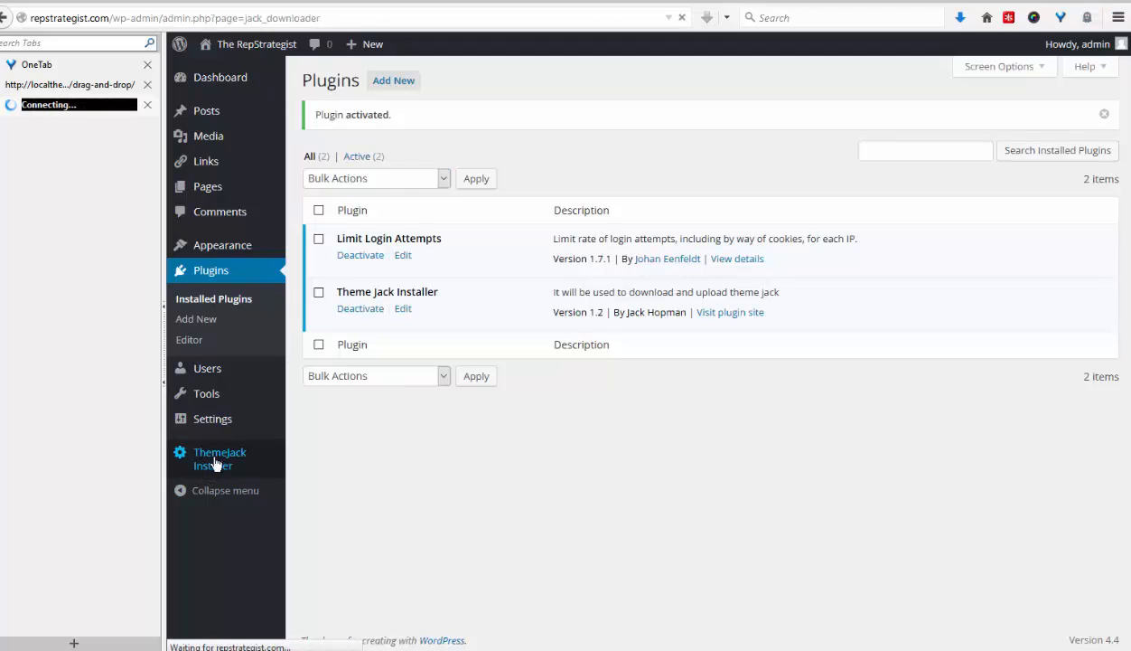
click(219, 458)
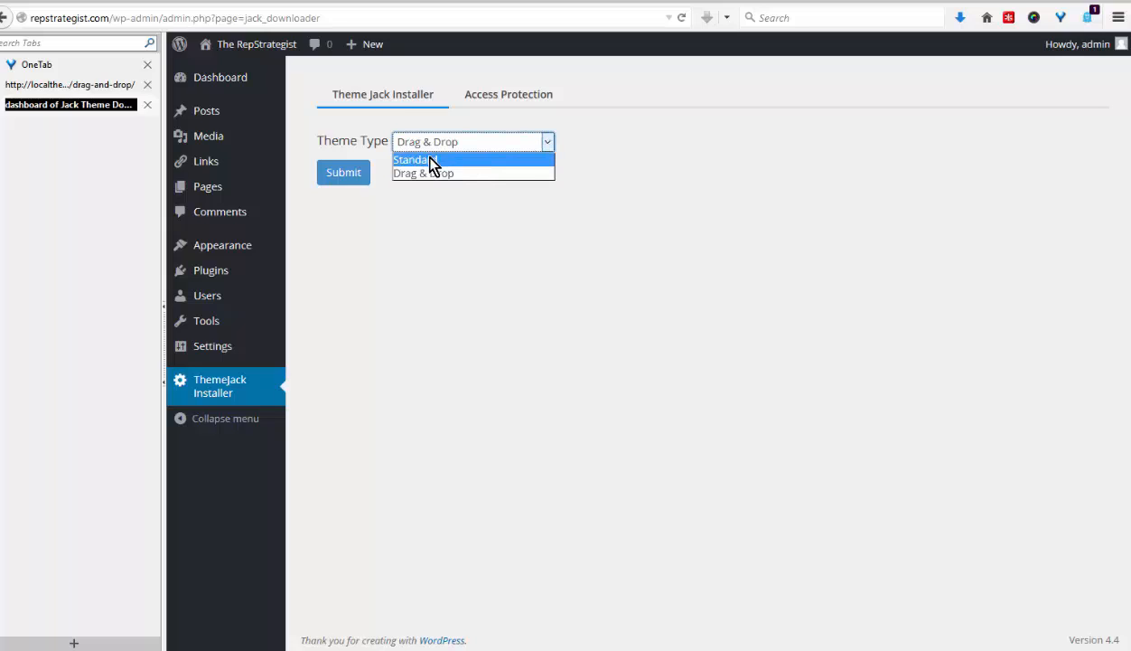
mouse_move(425, 172)
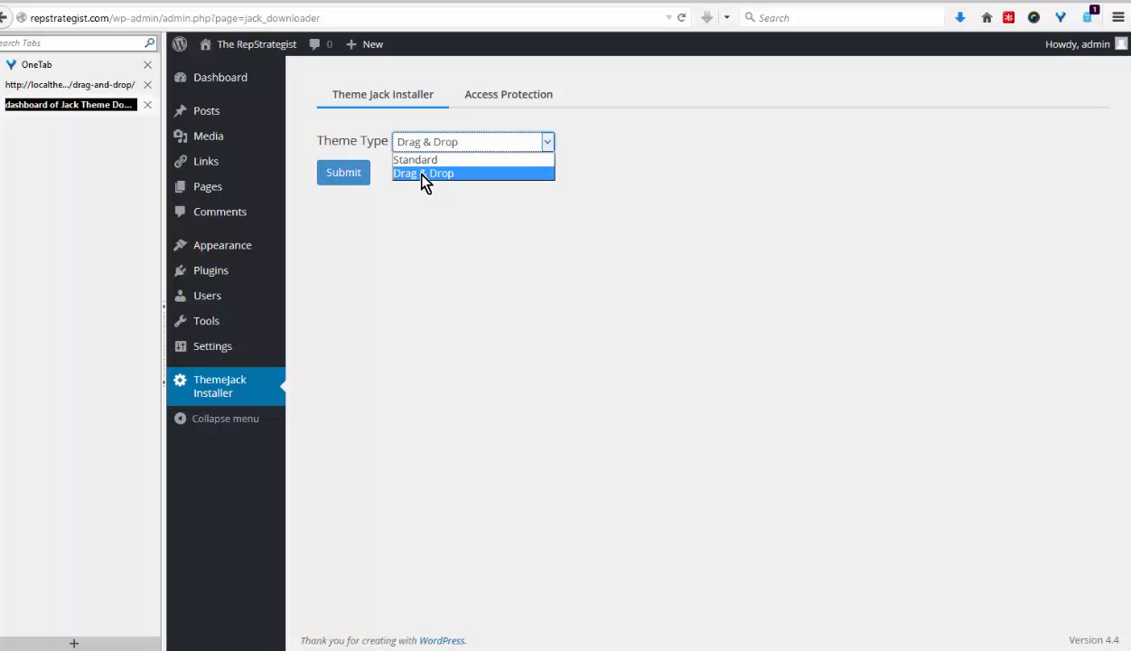
click(424, 172)
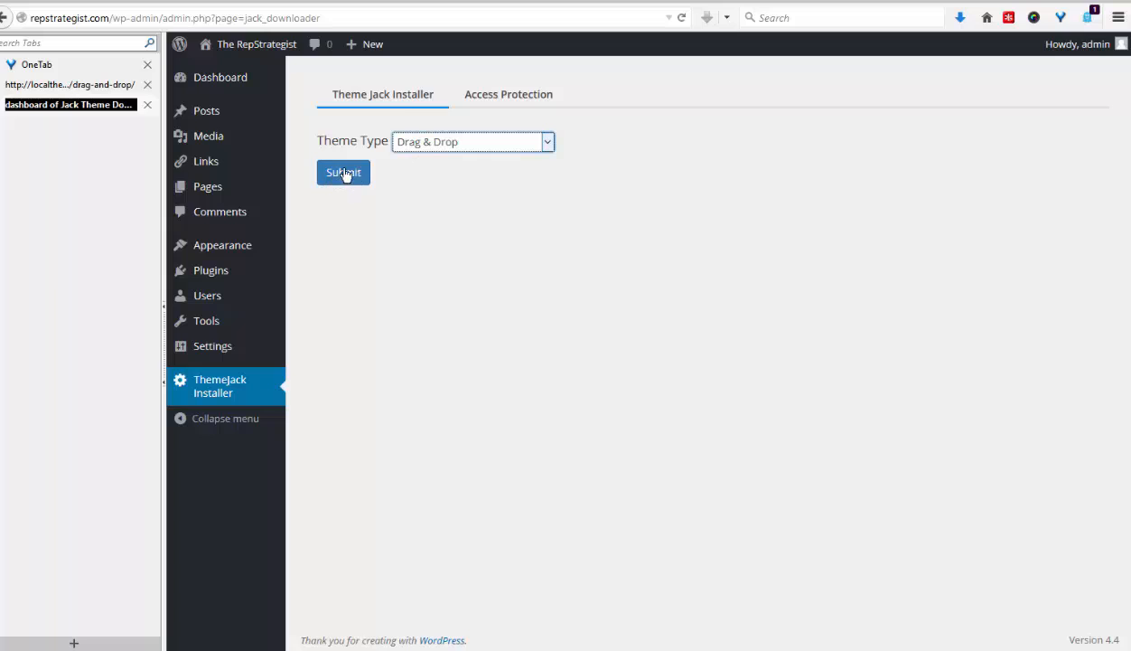
click(342, 171)
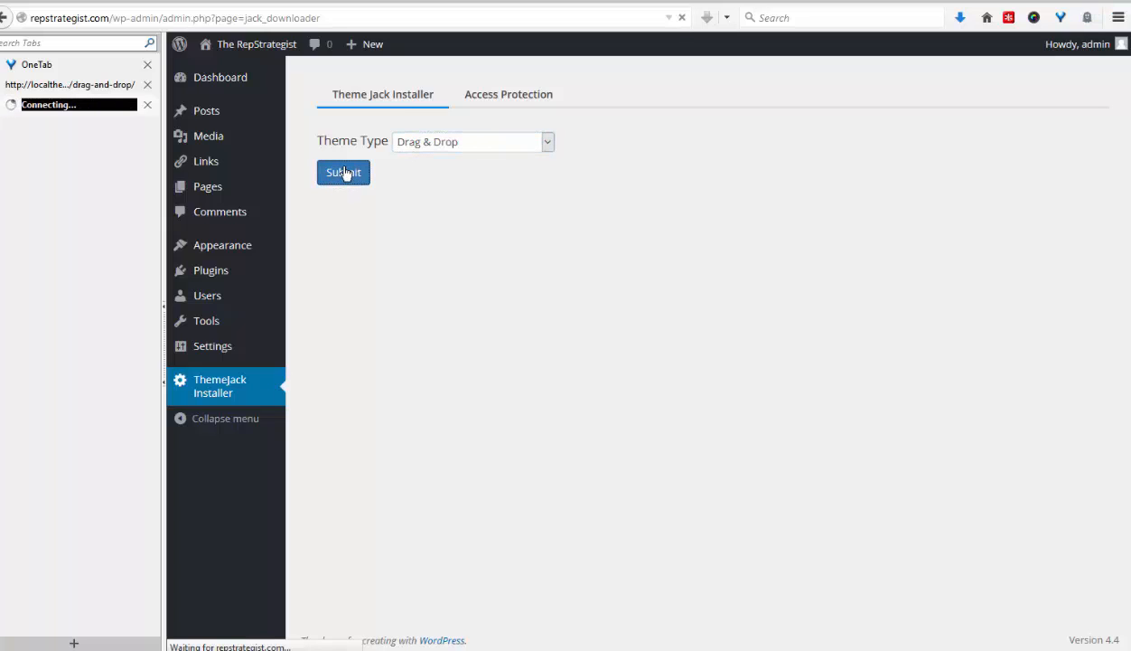
click(343, 172)
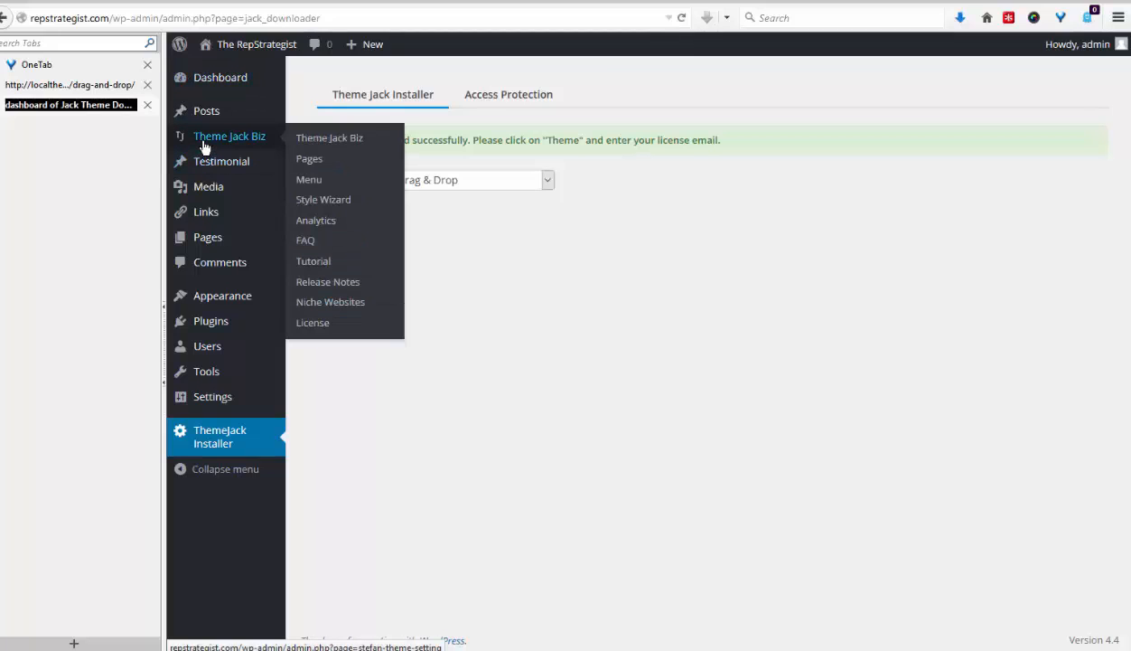
mouse_move(247, 143)
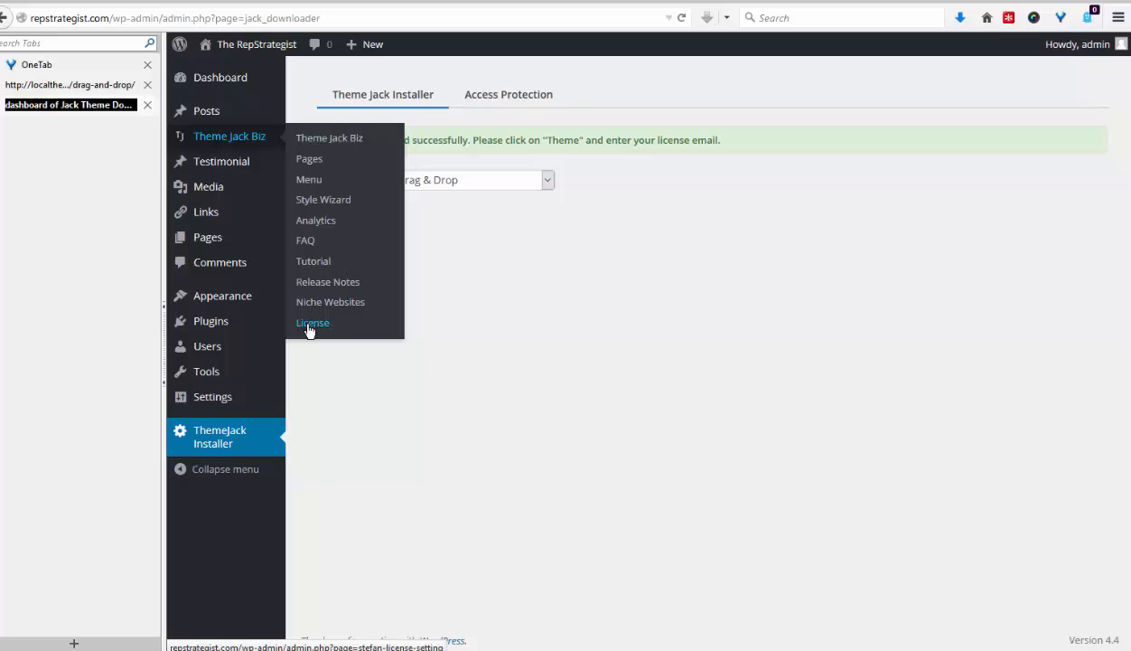
Step: Open License under Theme Jack Biz in the sidebar
click(313, 323)
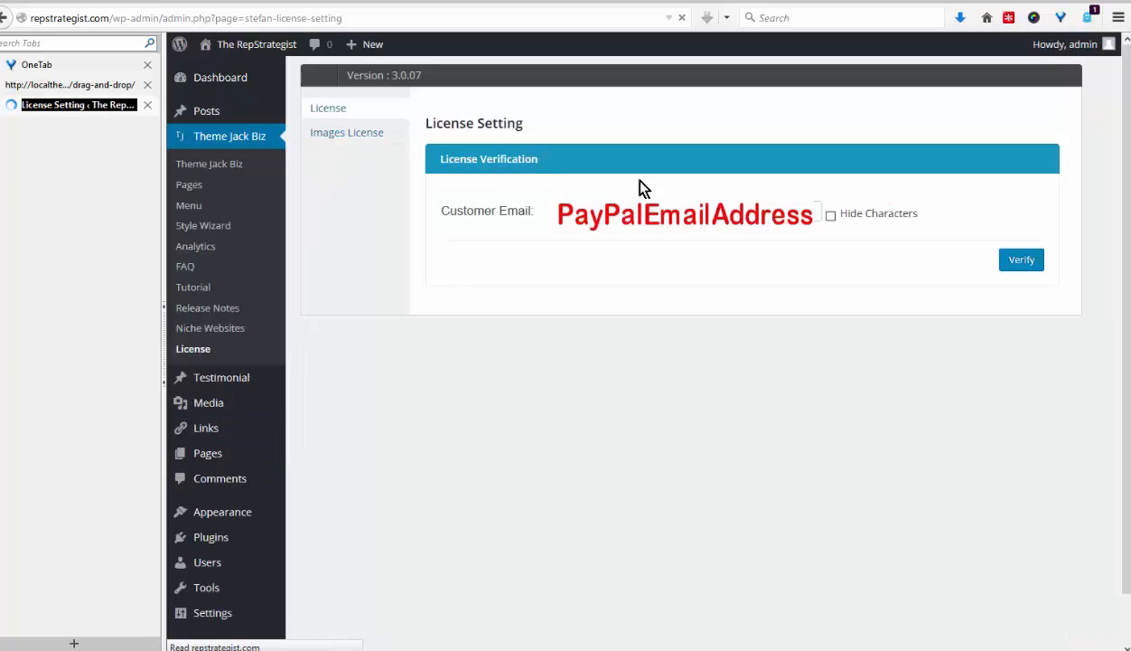
Step: Enter the PayPal customer email, hide its characters, and verify it
click(829, 215)
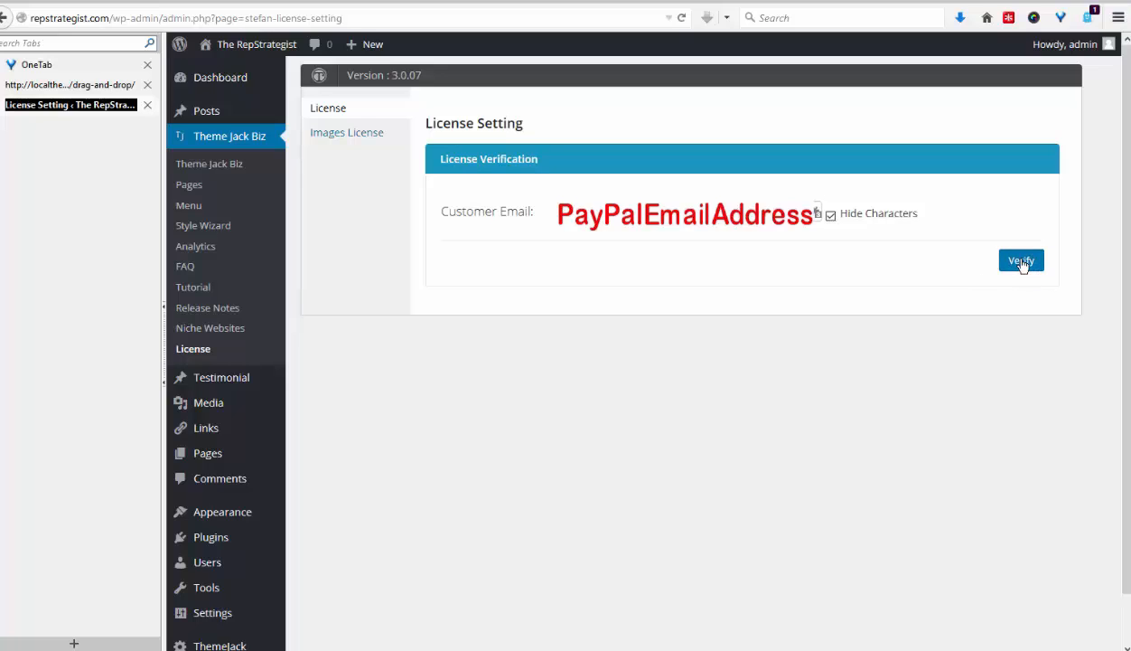
click(1021, 260)
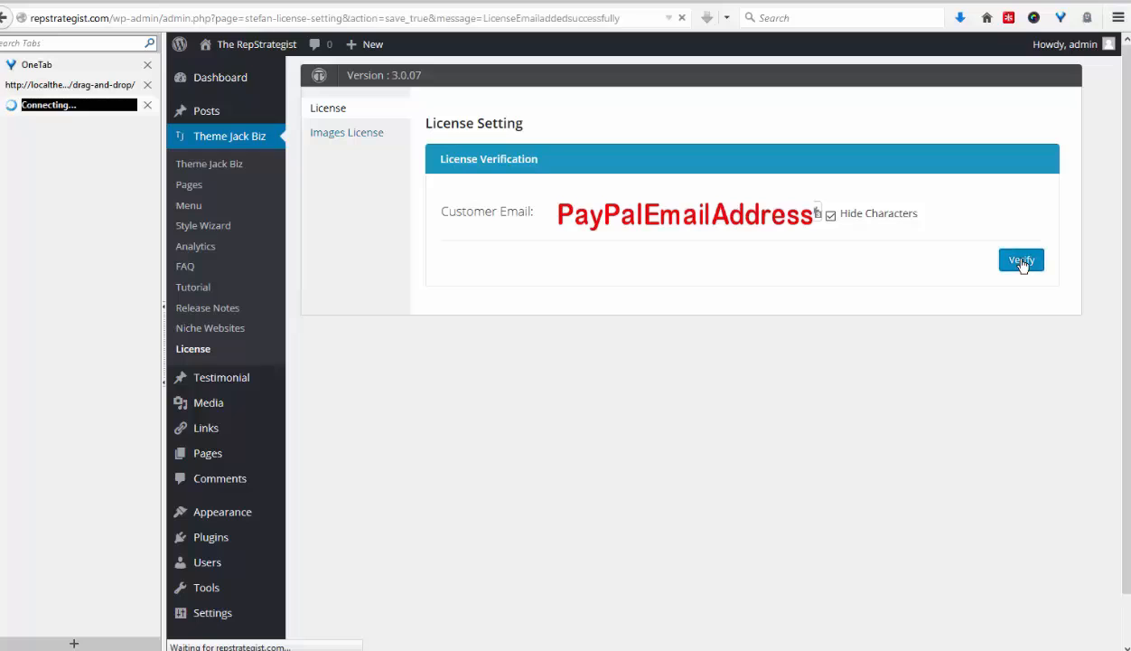
click(1020, 261)
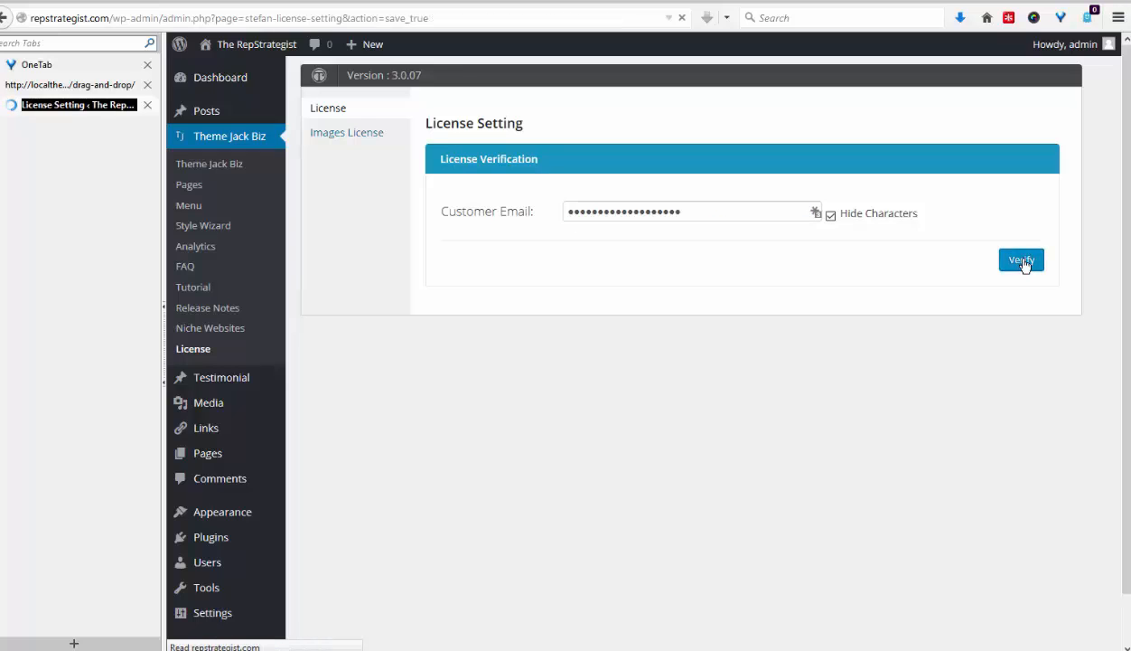